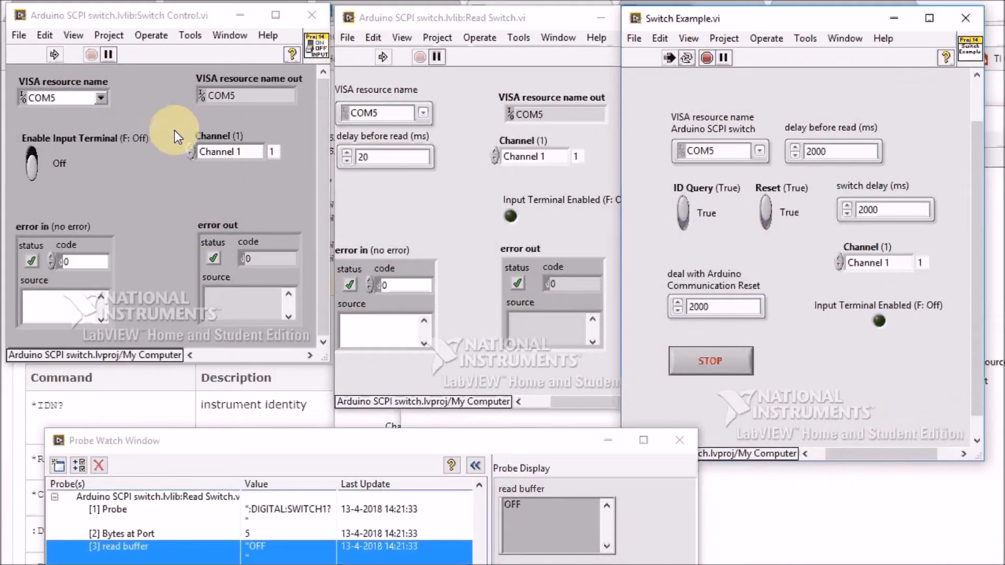
# Change the running Switch Example's switch delay (ms) from 2000 to 500
pyautogui.click(30, 162)
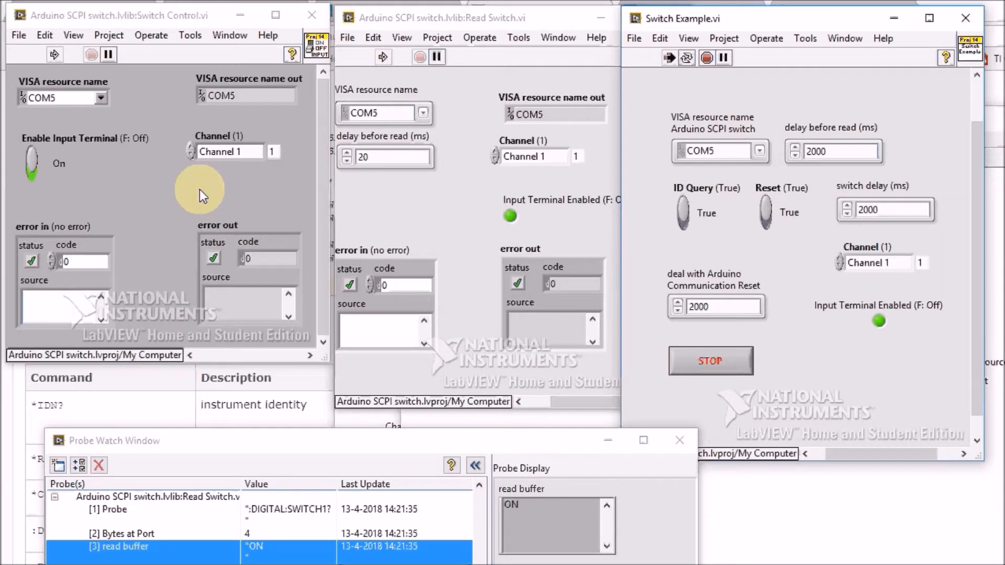
pyautogui.click(31, 162)
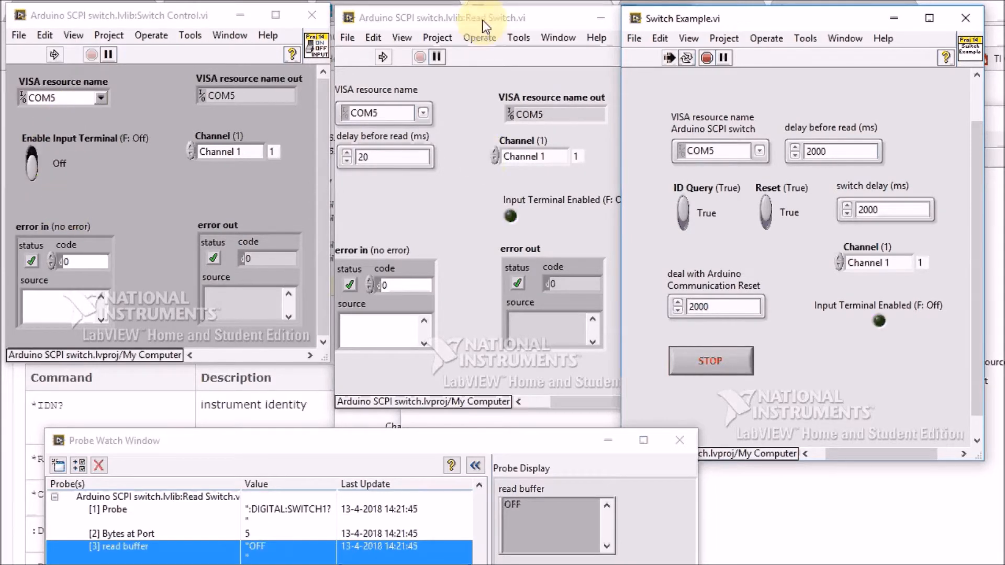
pyautogui.click(462, 18)
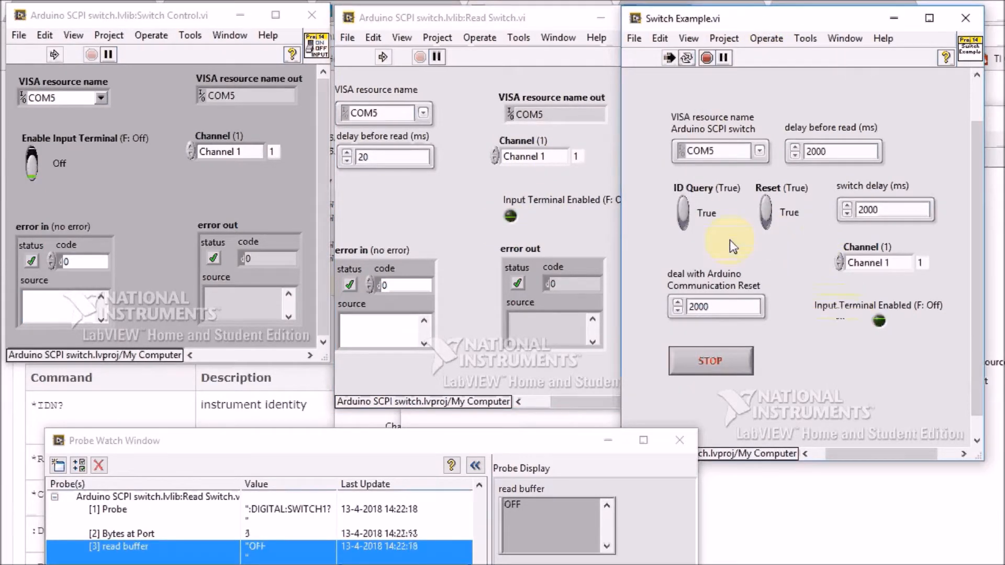
pyautogui.click(31, 159)
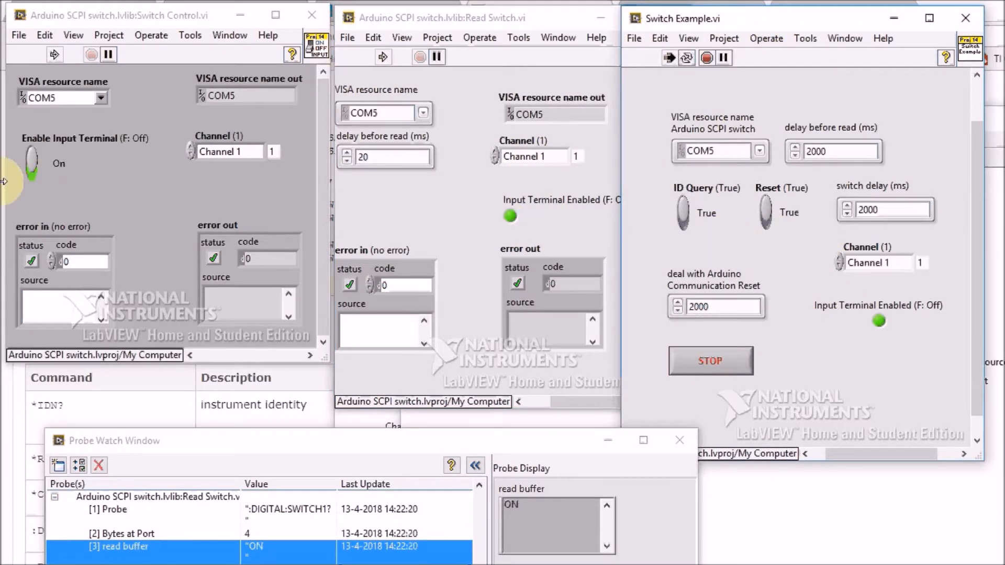
pyautogui.click(31, 161)
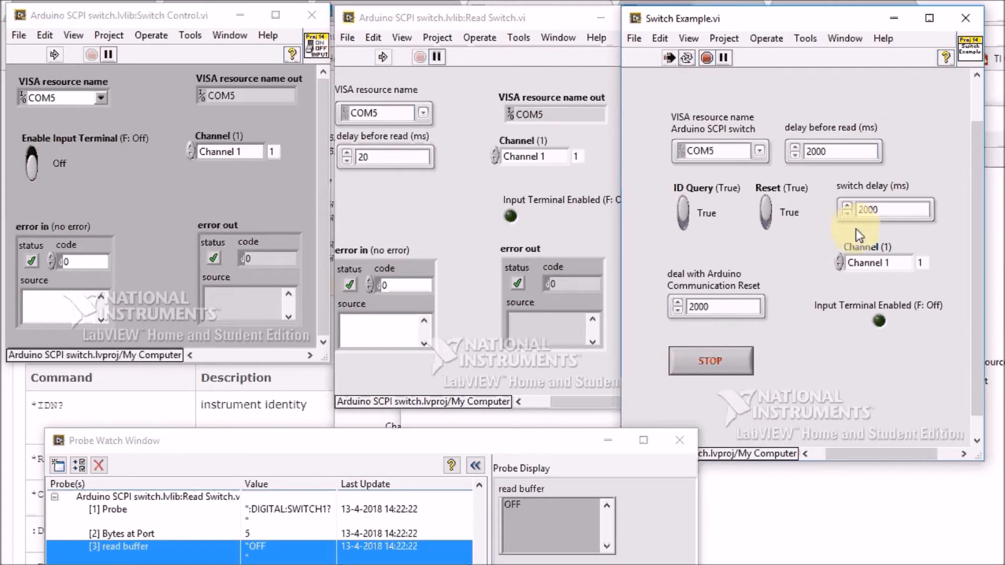
pyautogui.click(31, 162)
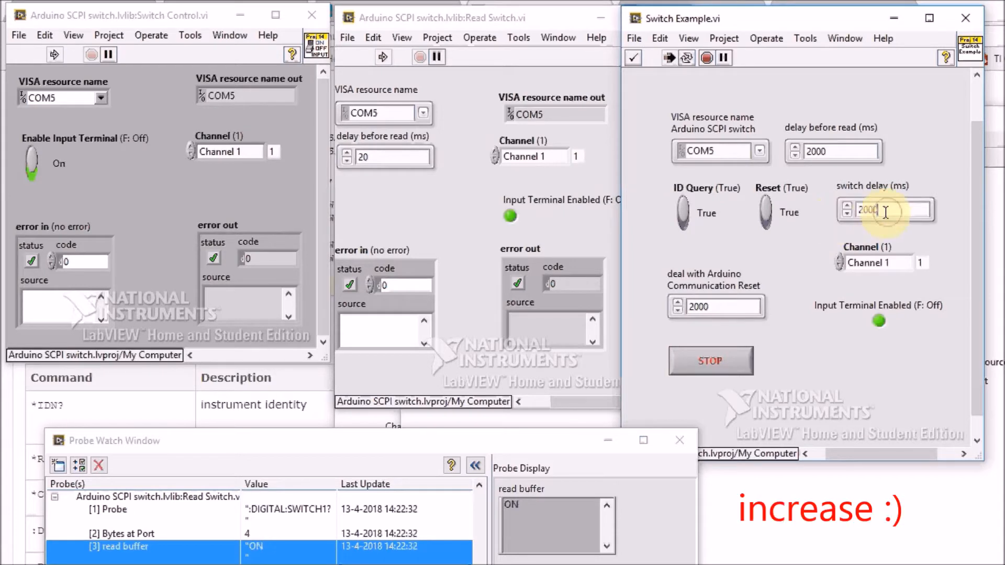
pyautogui.click(31, 160)
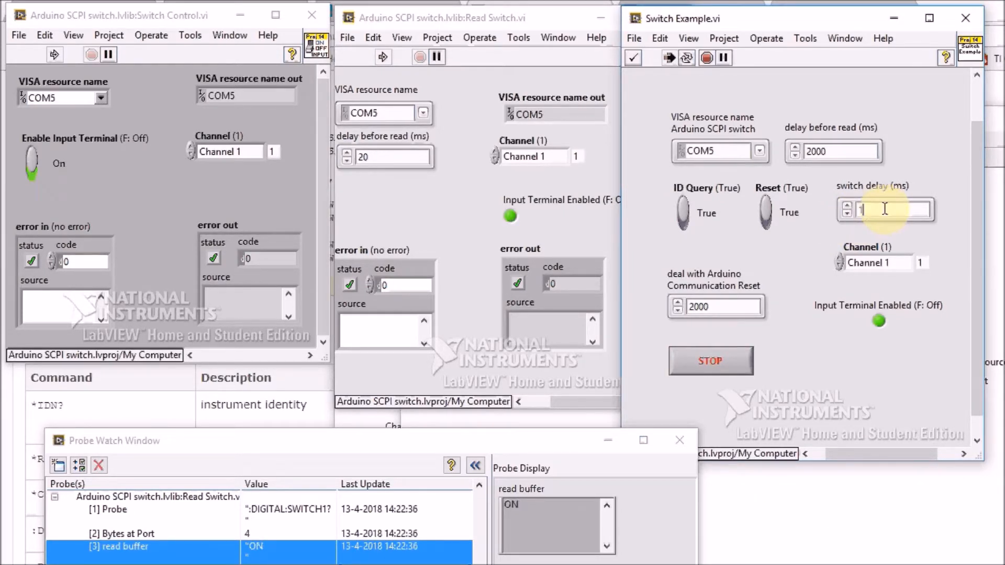
pyautogui.write('1000')
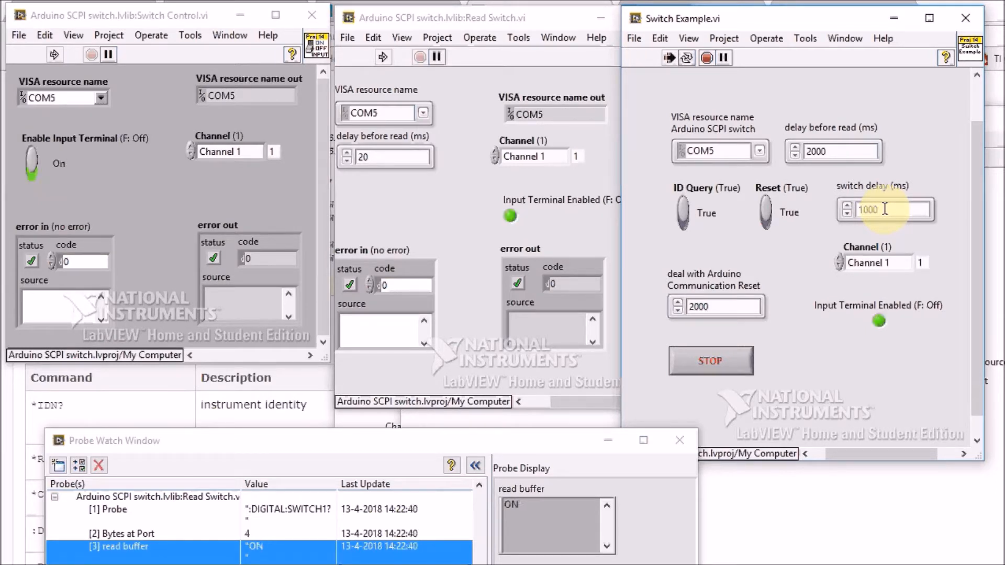
pyautogui.moveTo(934, 185)
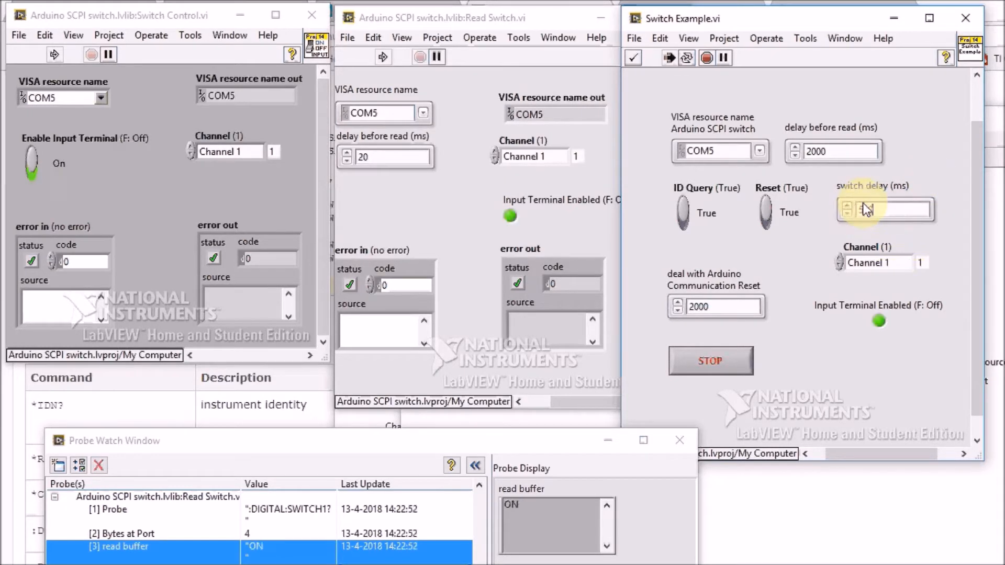
pyautogui.write('500')
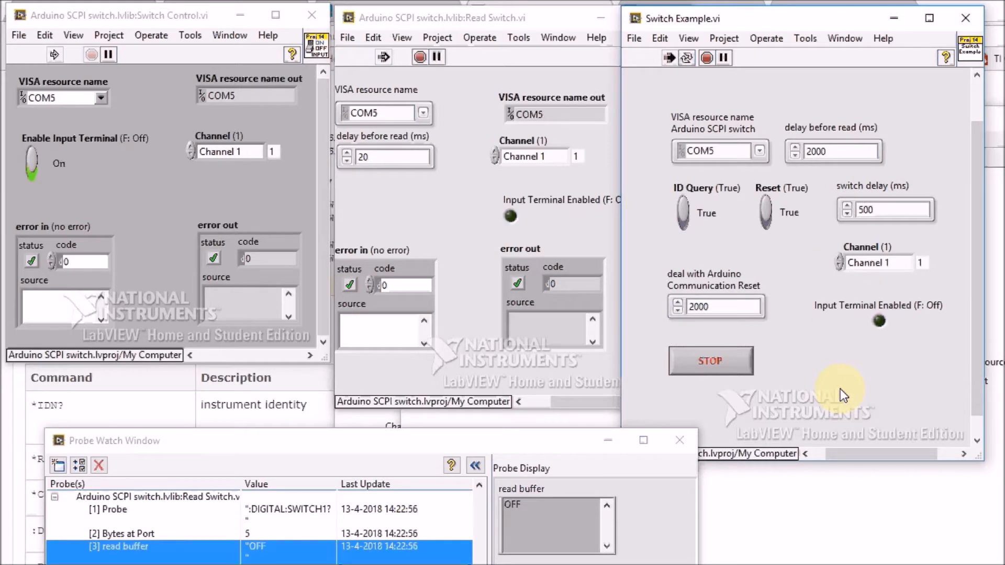
pyautogui.click(30, 160)
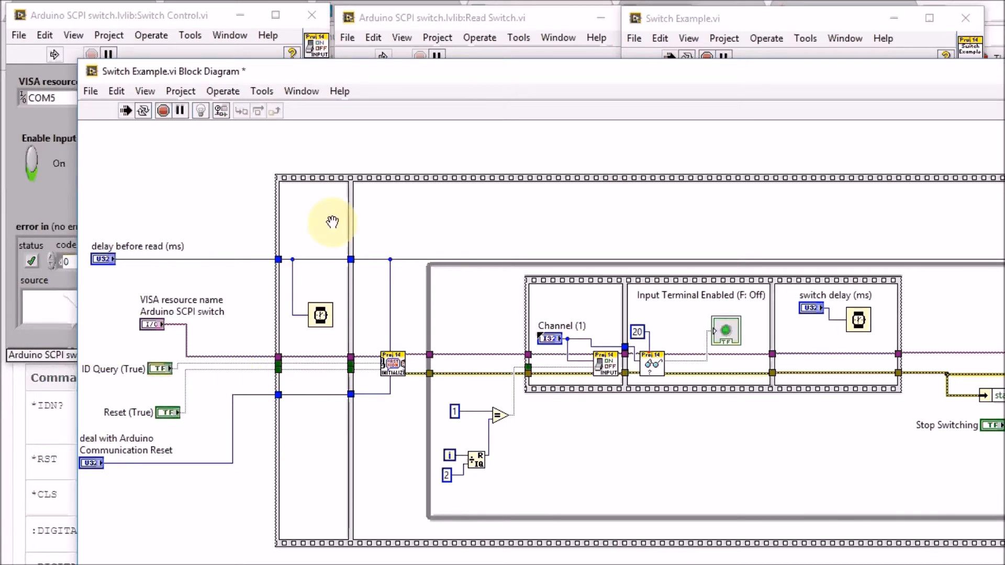
# Open the Initialize subVI's block diagram from the Switch Example diagram
pyautogui.click(31, 162)
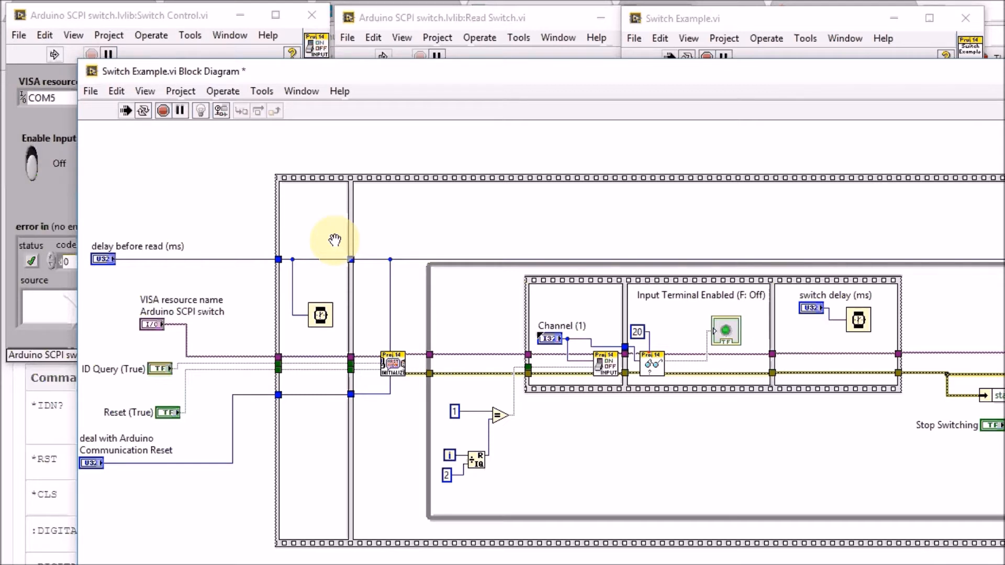
pyautogui.click(31, 162)
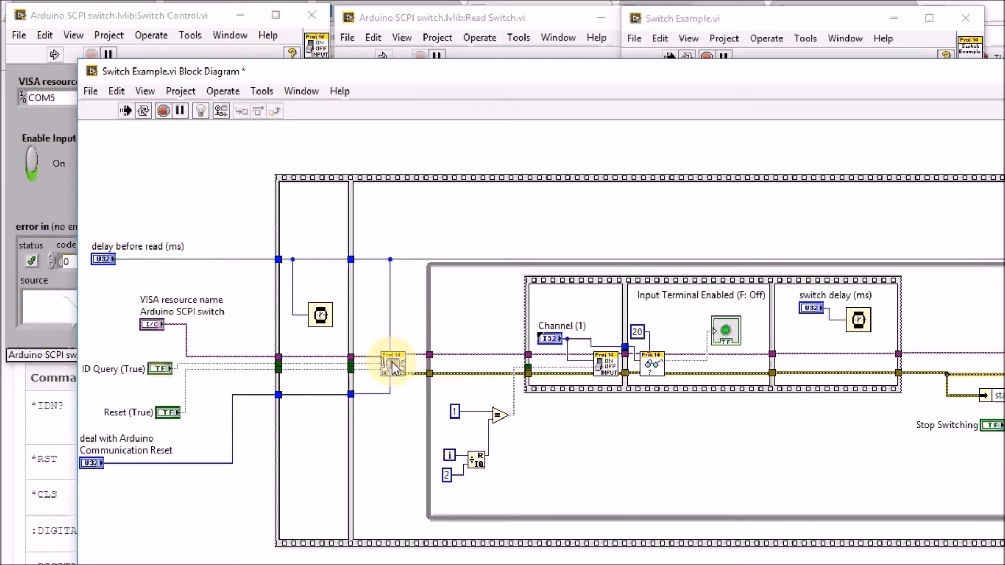
pyautogui.doubleClick(393, 367)
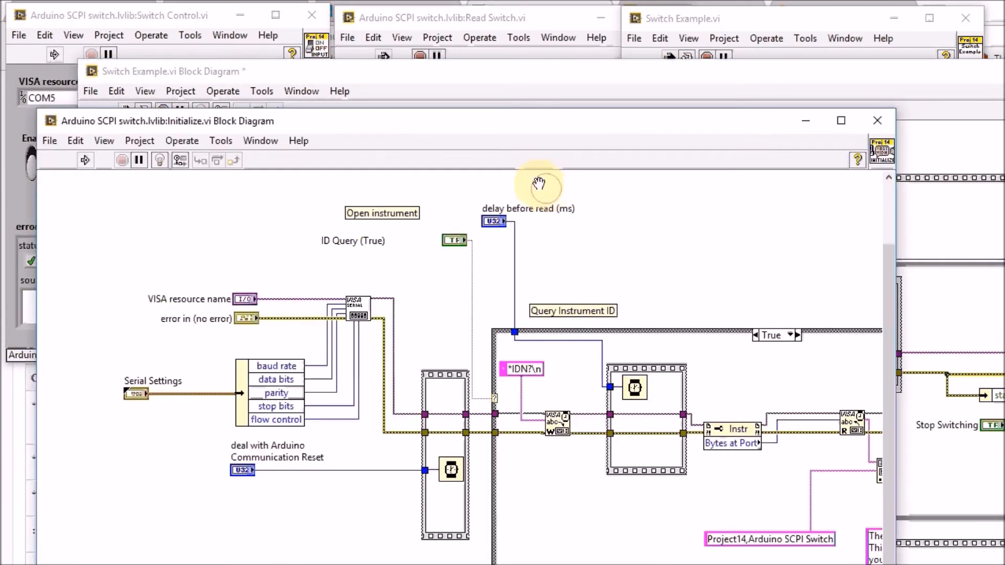
pyautogui.moveTo(105, 554)
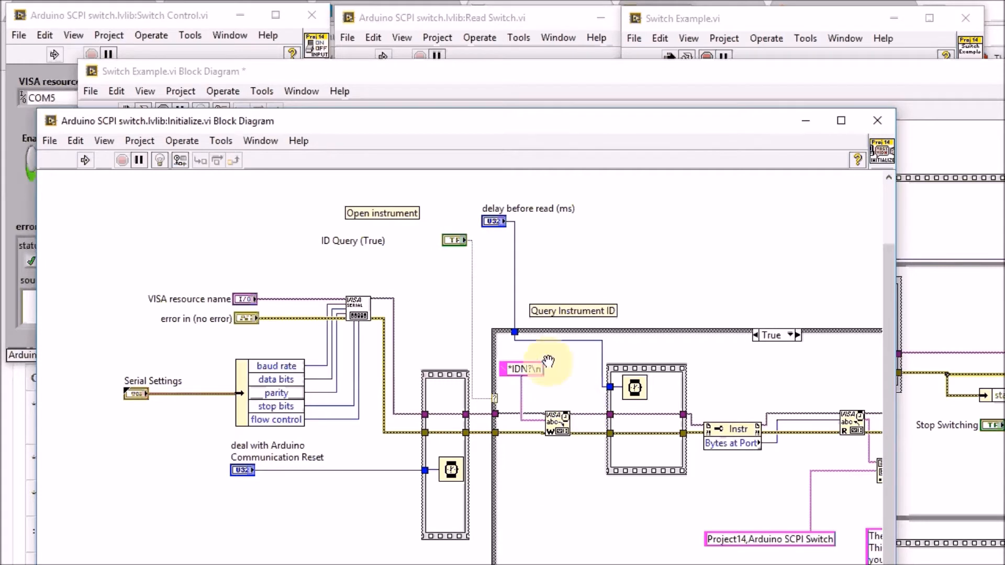
pyautogui.moveTo(560, 419)
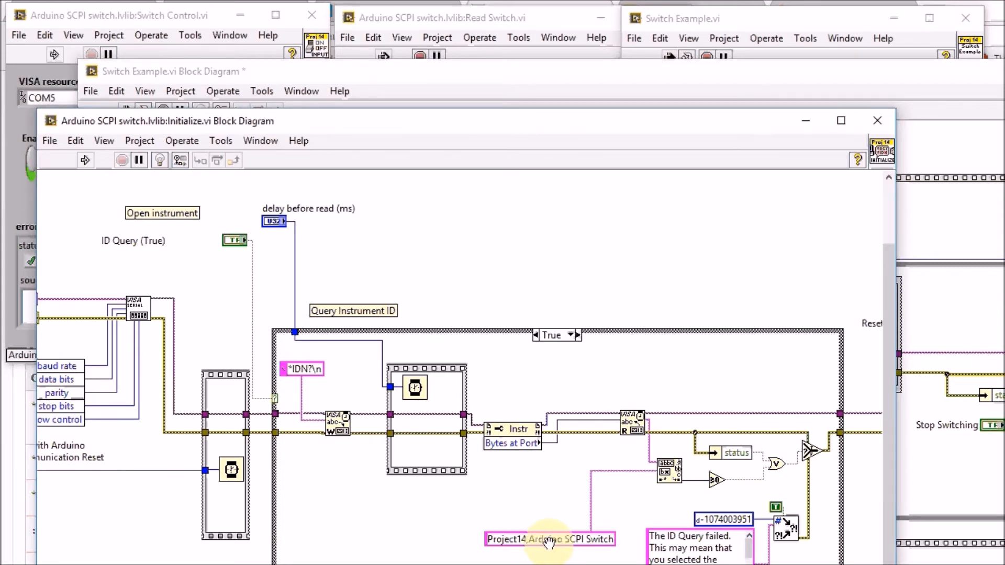
# Bring the Switch Example block diagram back in front to see its stop, reset and close steps
pyautogui.click(876, 121)
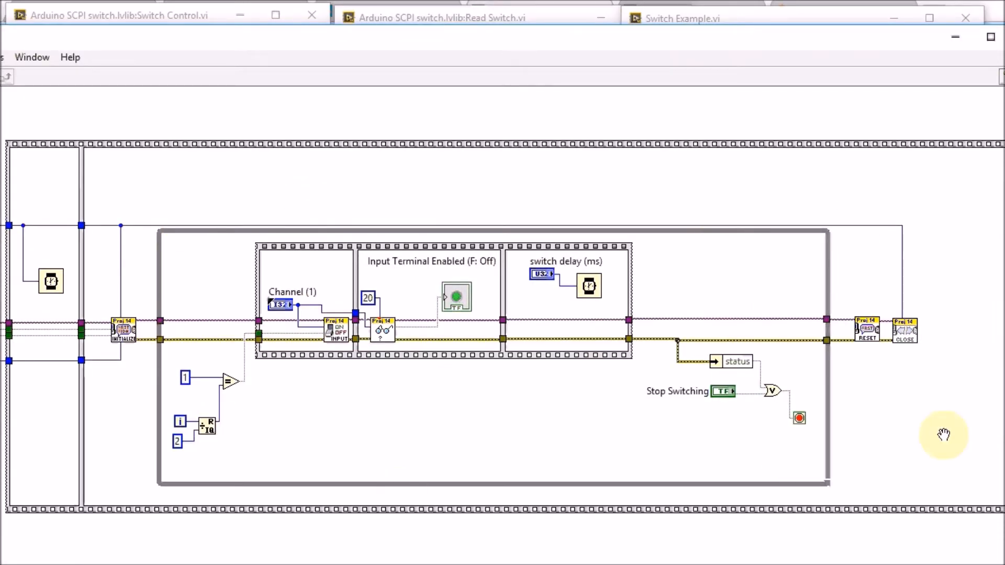
pyautogui.moveTo(780, 439)
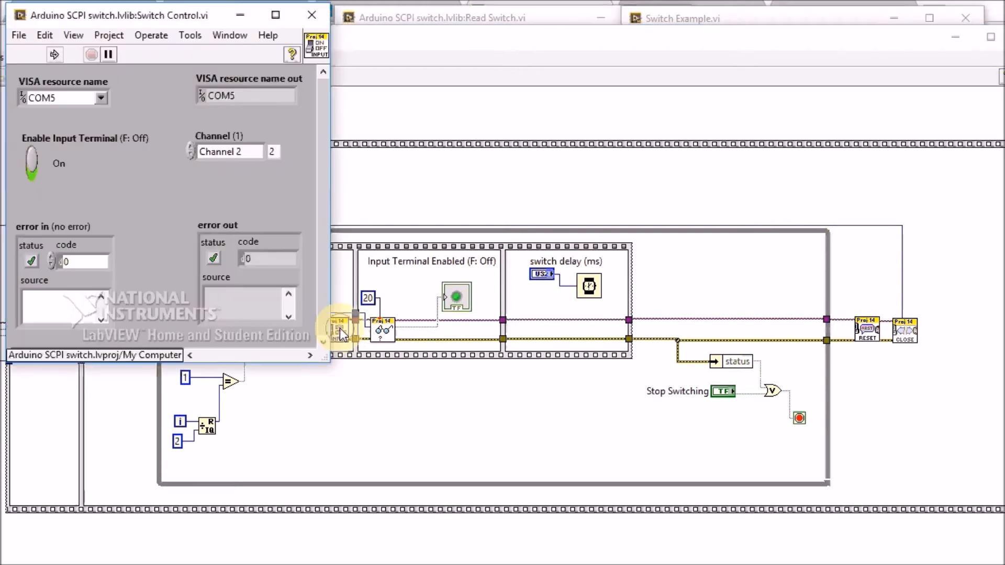
# View the Switch Control diagram's True case that sends ON, then open Read Switch
pyautogui.click(229, 35)
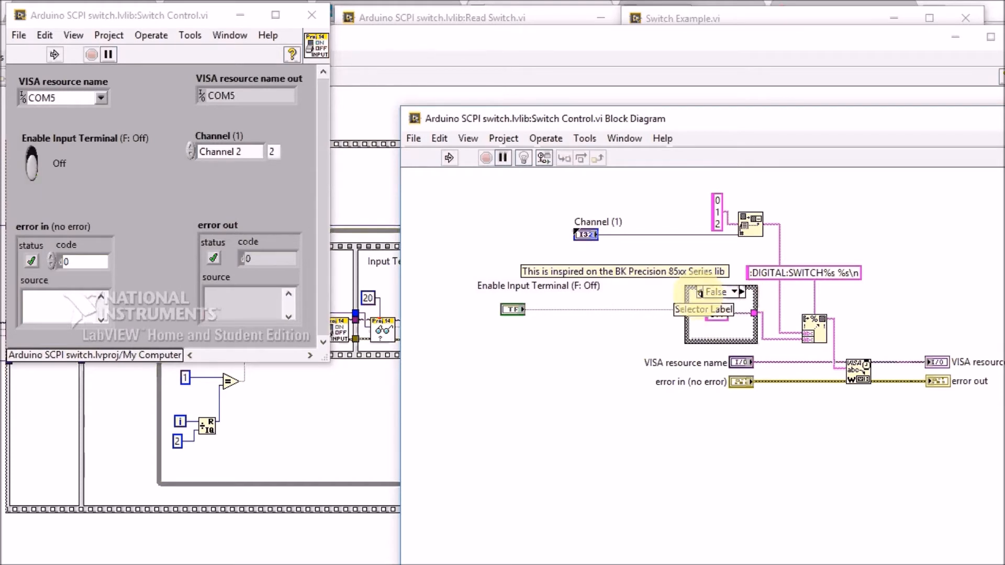
pyautogui.click(715, 291)
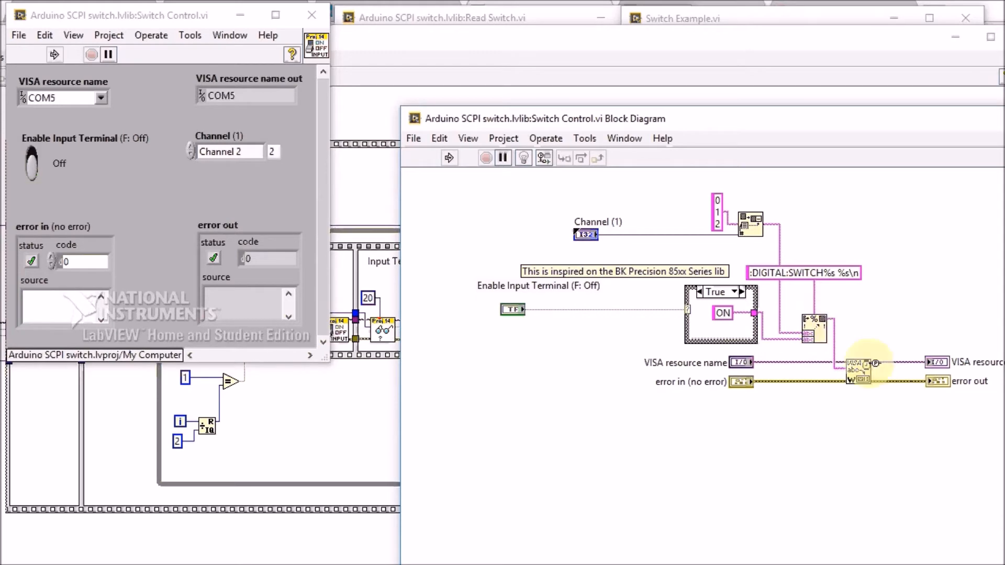
pyautogui.click(31, 163)
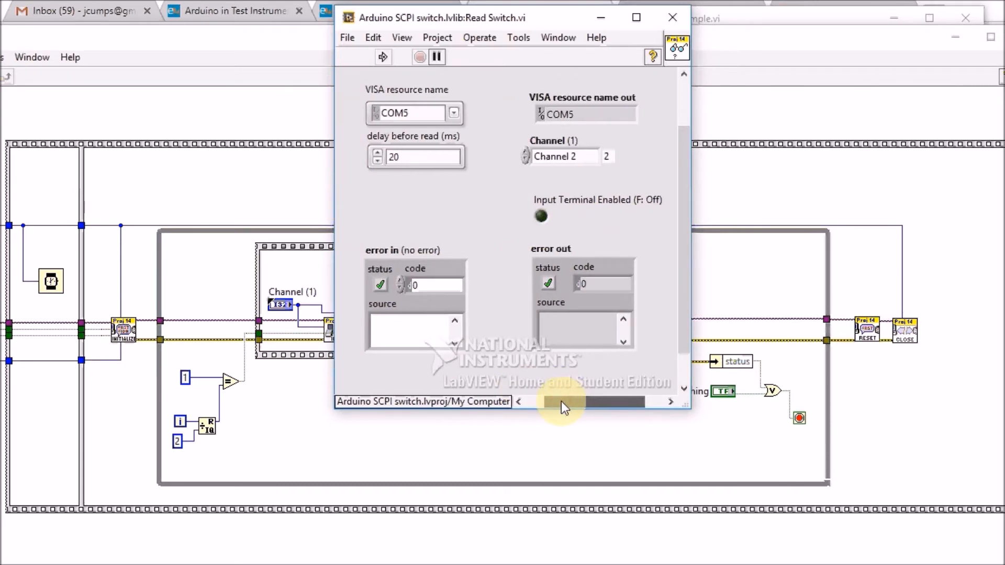
# Show the Read Switch block diagram from the Window menu
pyautogui.click(557, 37)
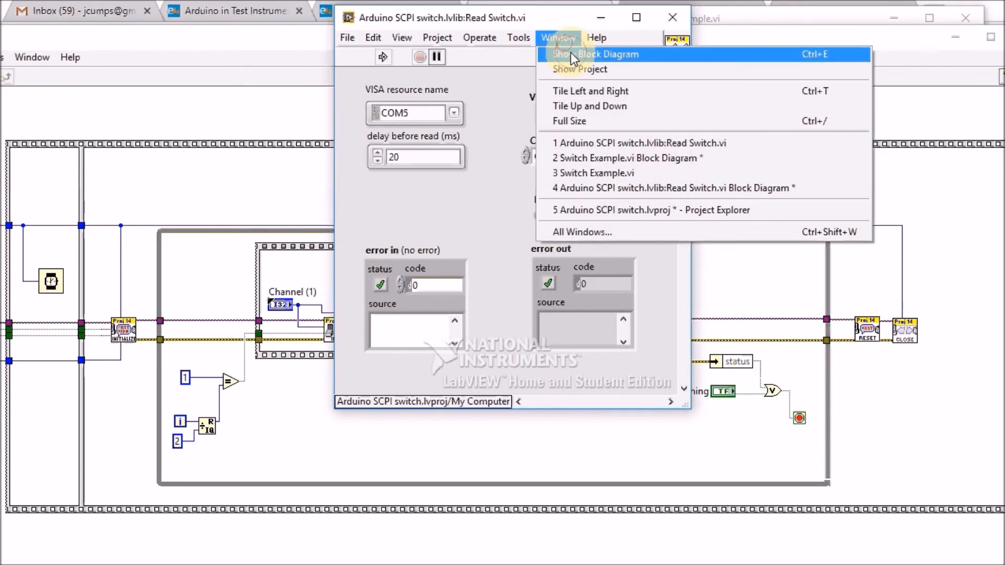
pyautogui.click(595, 54)
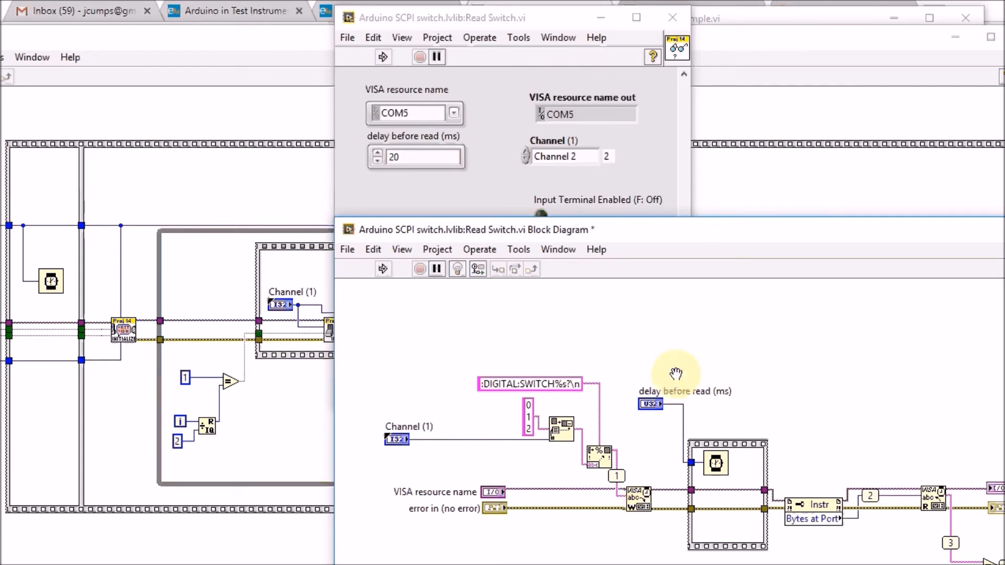
pyautogui.moveTo(467, 441)
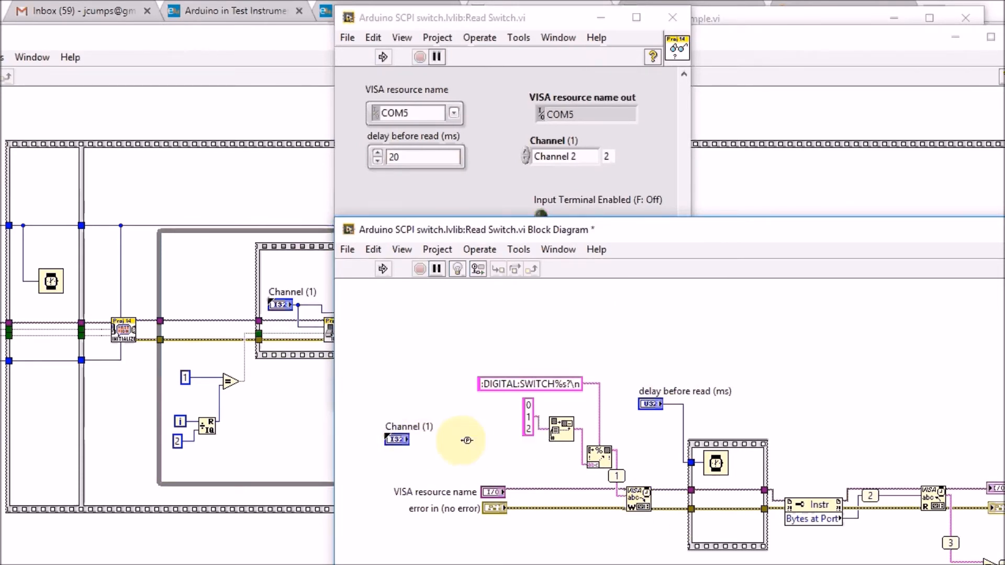